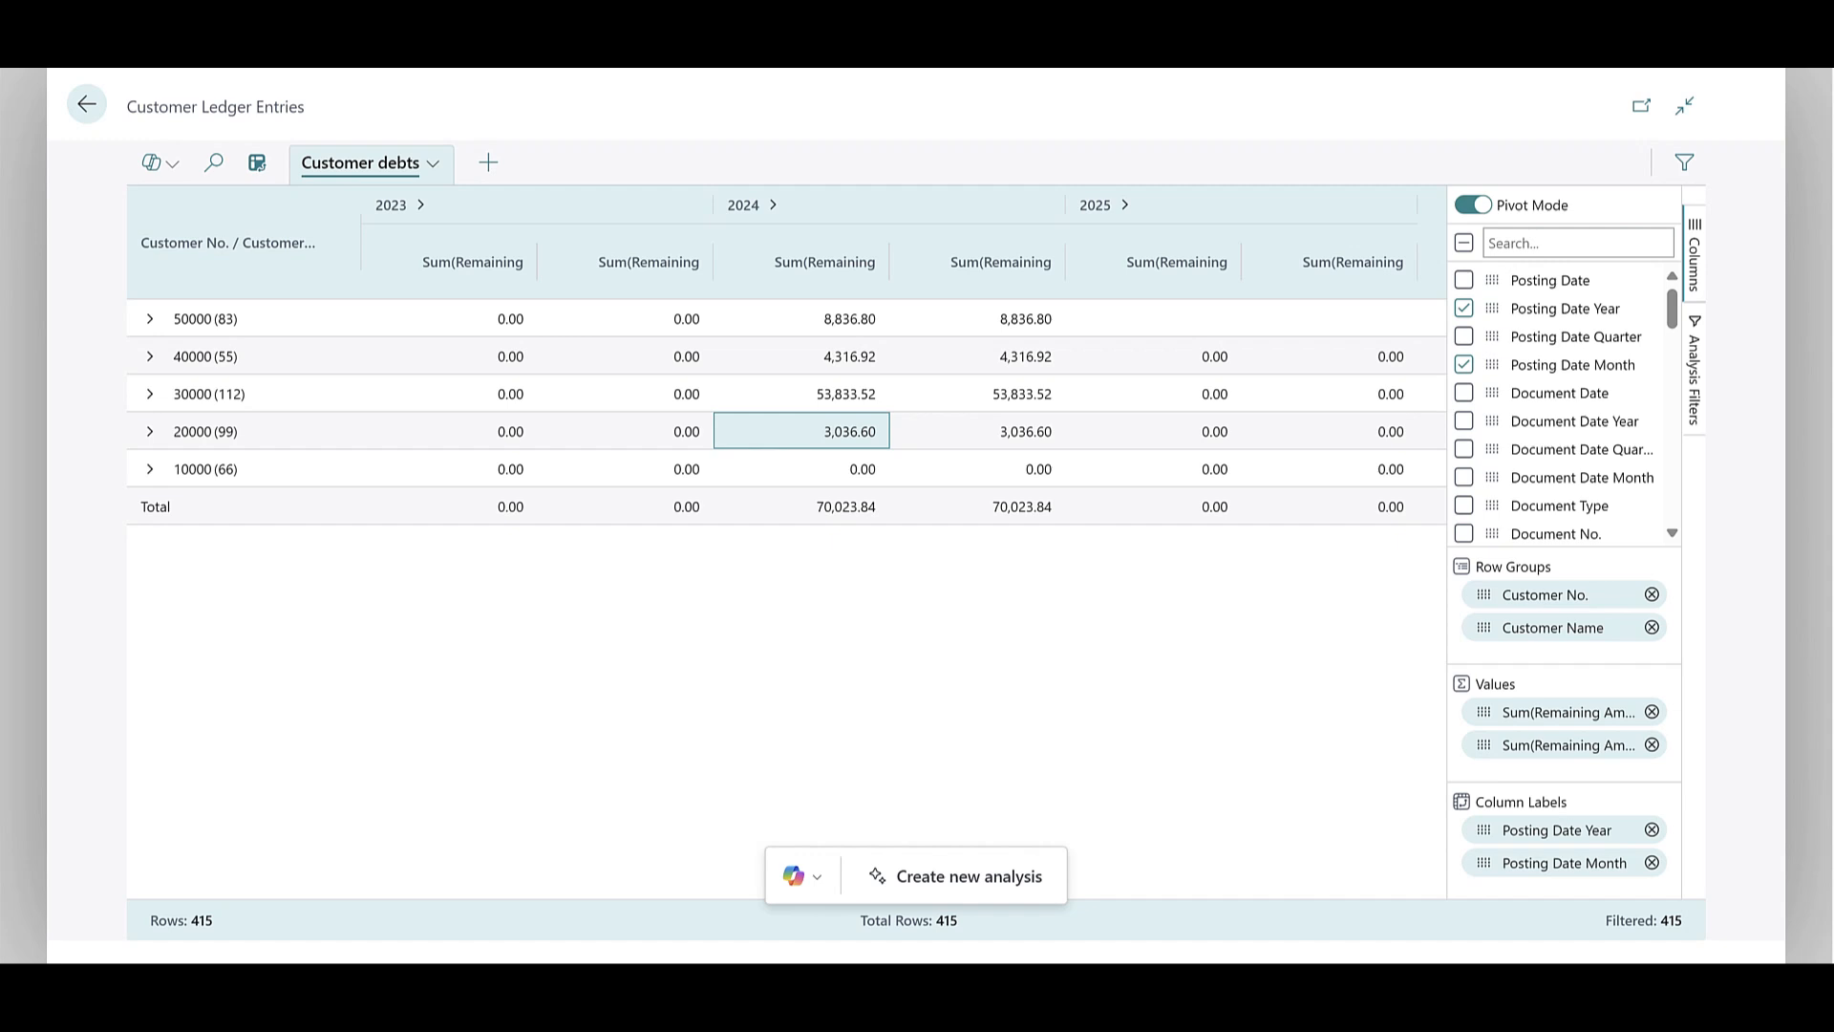
pyautogui.moveTo(976, 204)
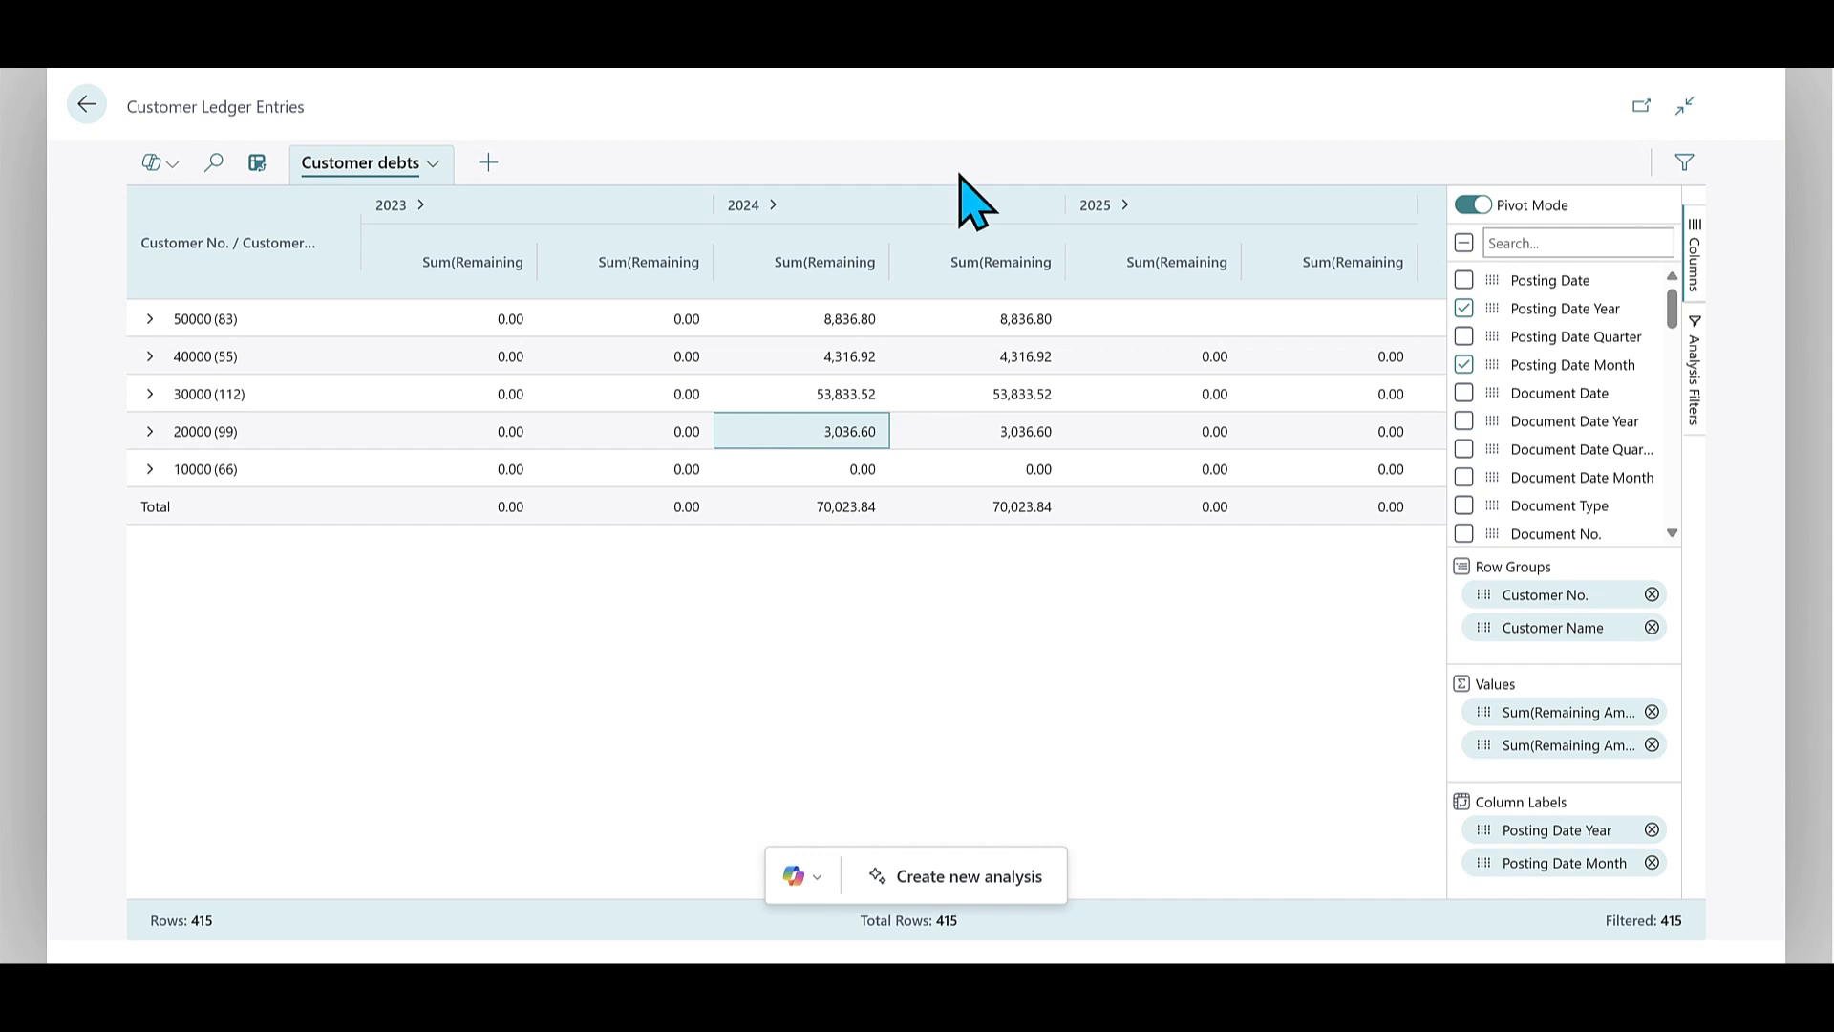
pyautogui.moveTo(801, 454)
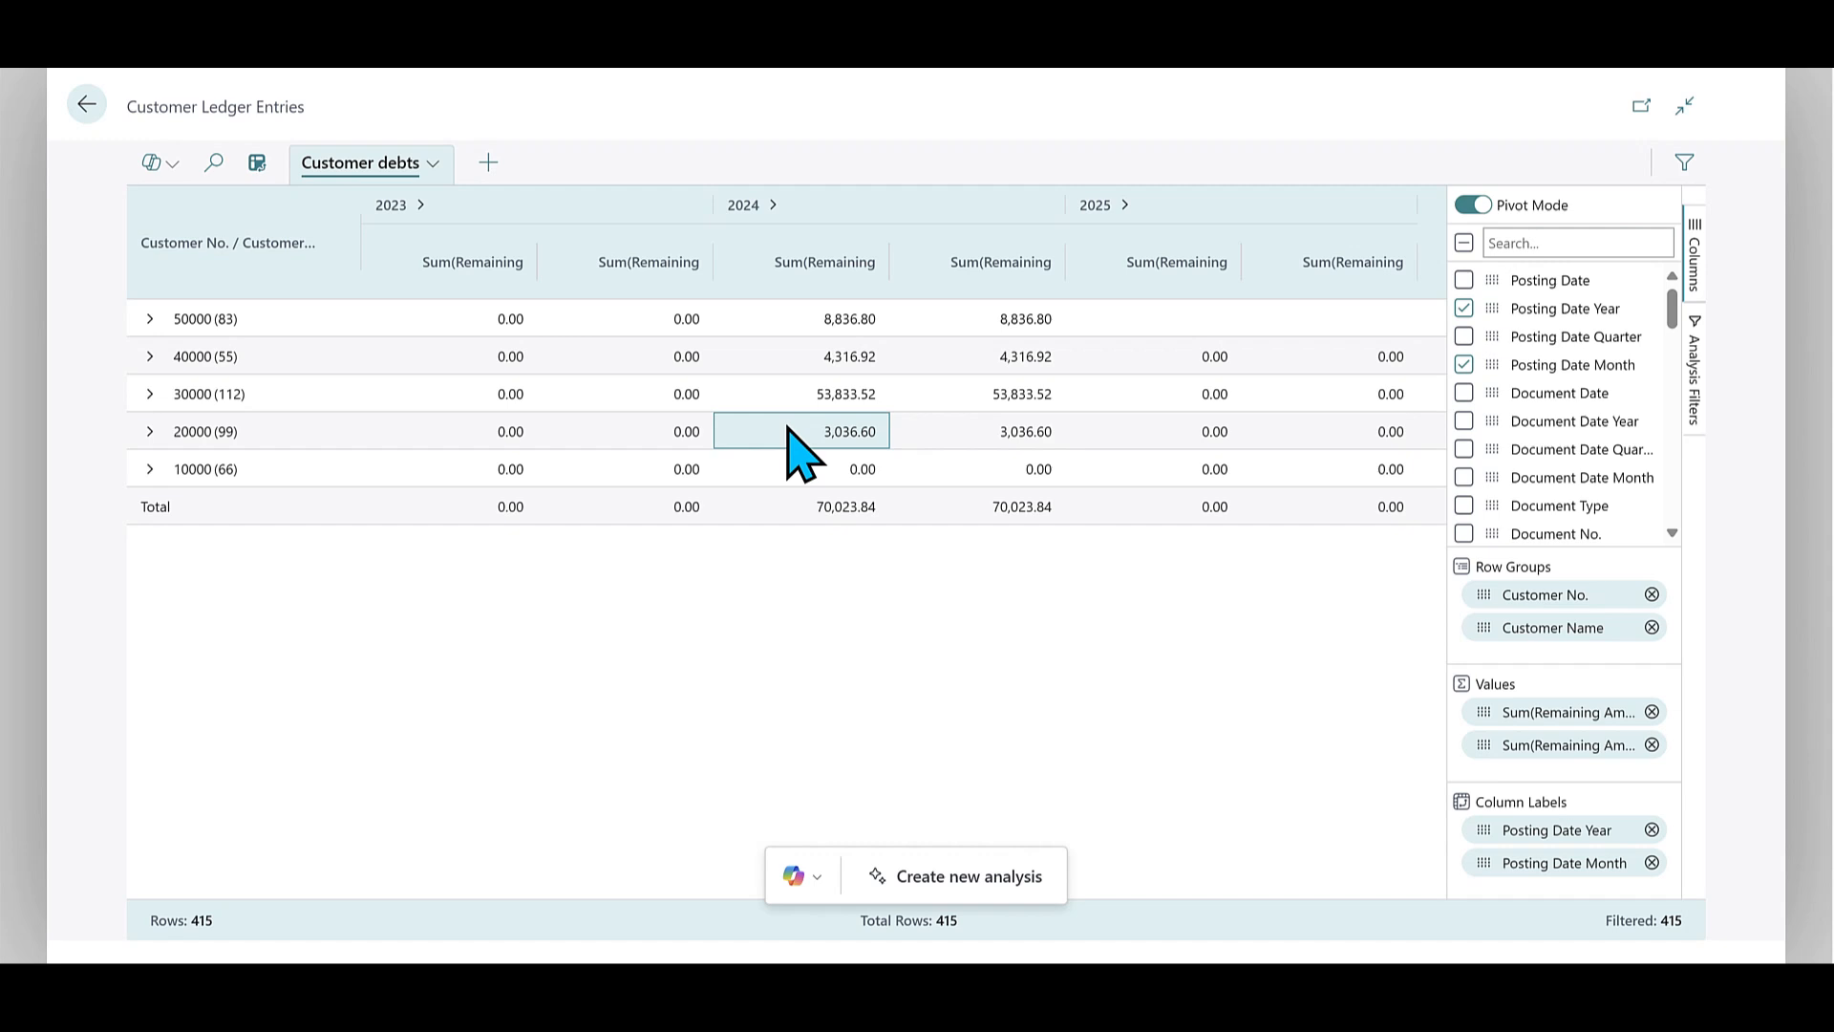
# Export the Customer debts pivot value cell's grid to Excel via its context menu
pyautogui.rightClick(800, 431)
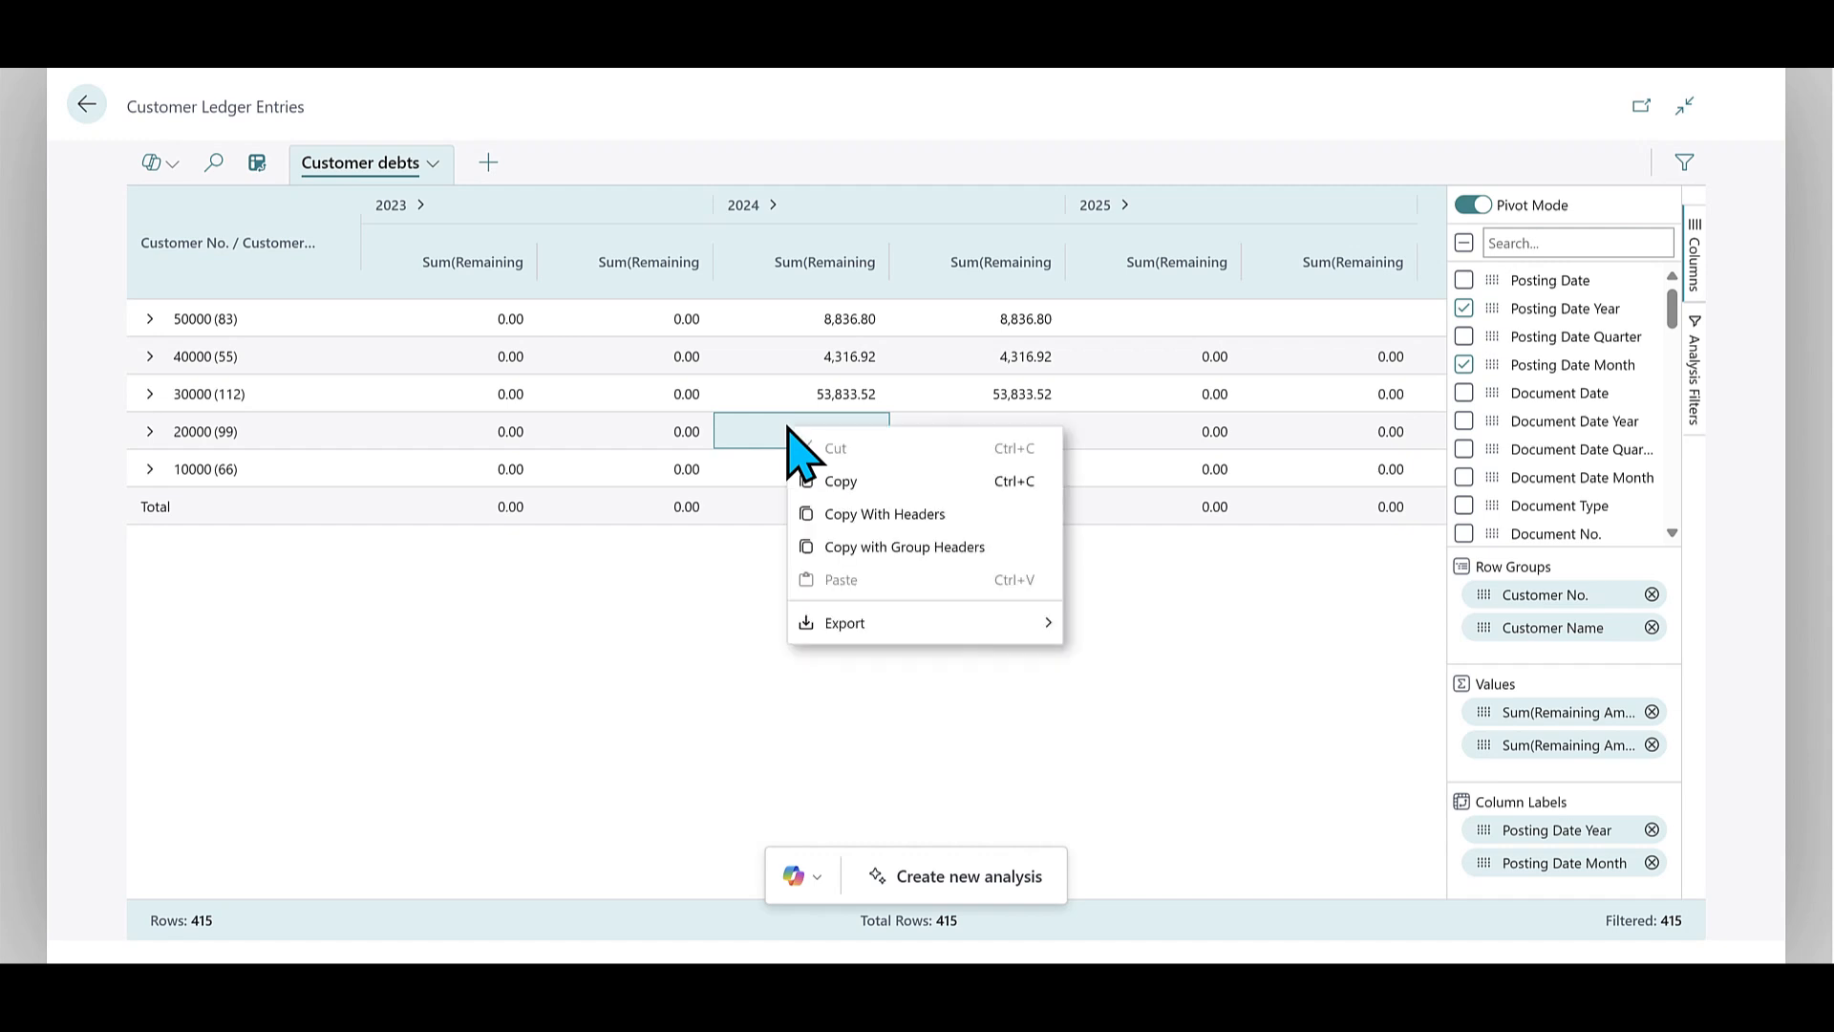
pyautogui.moveTo(843, 622)
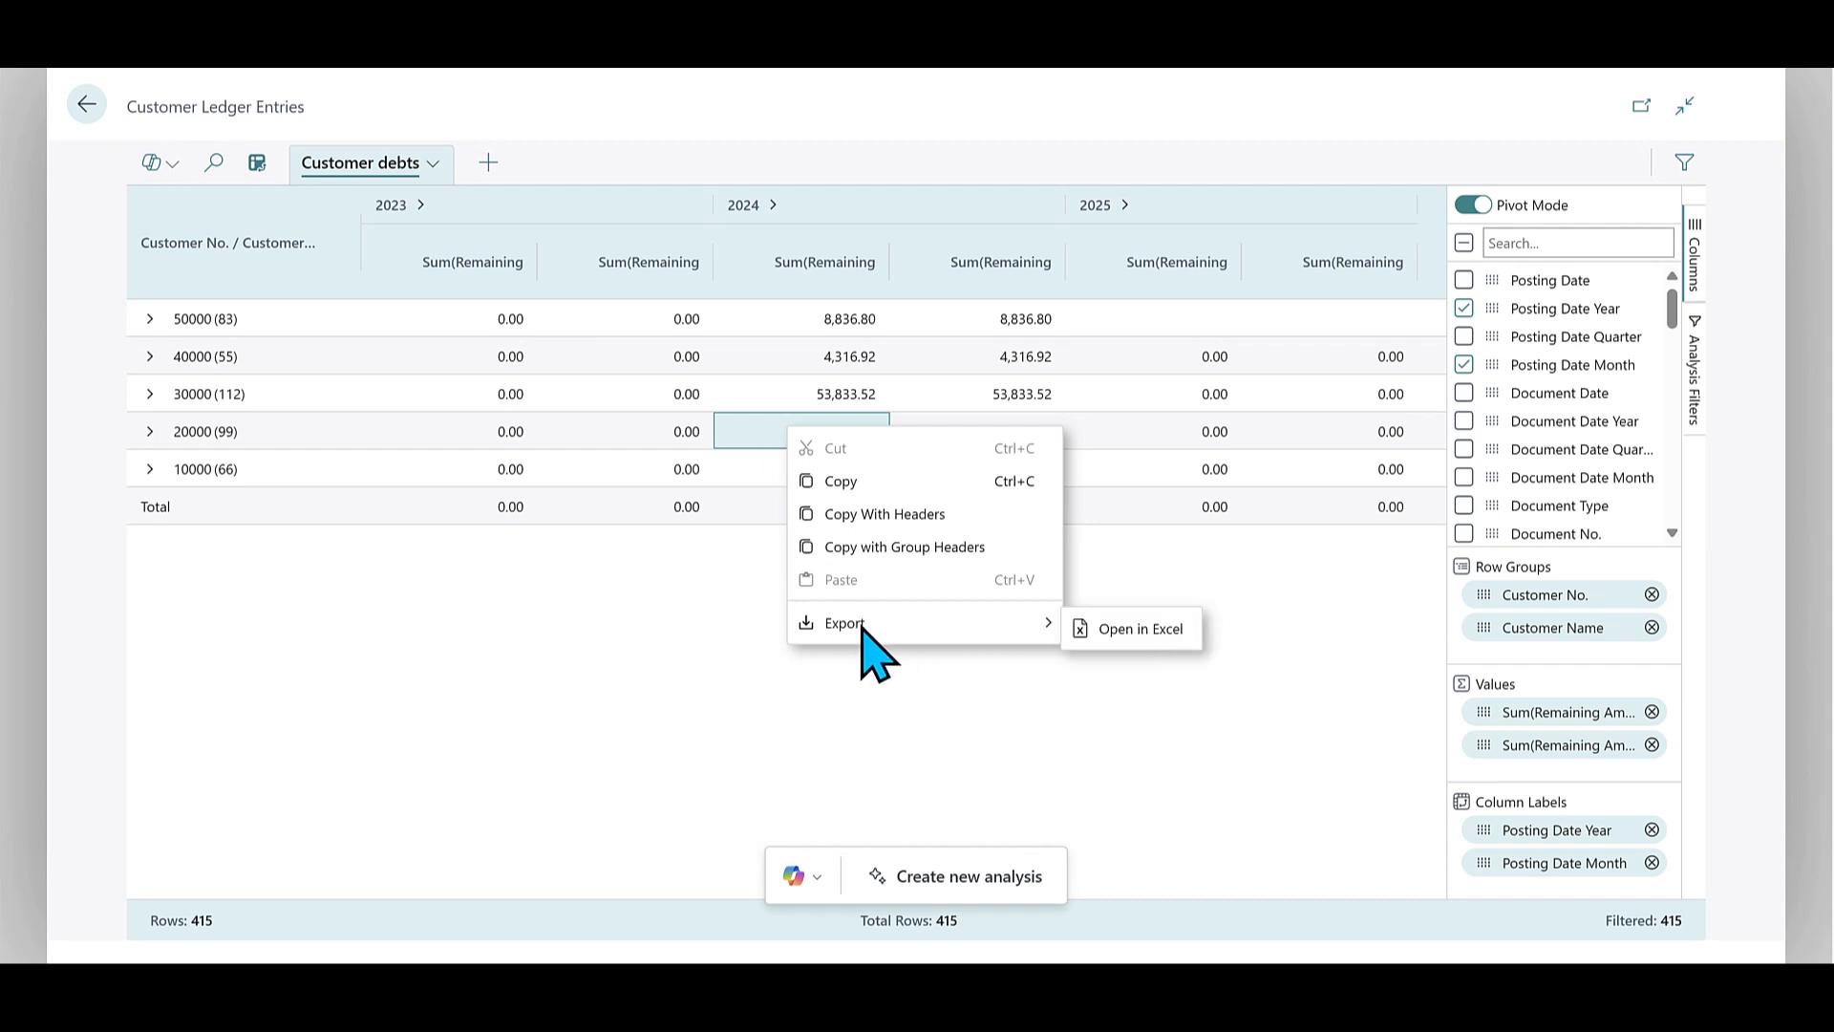
pyautogui.moveTo(1094, 655)
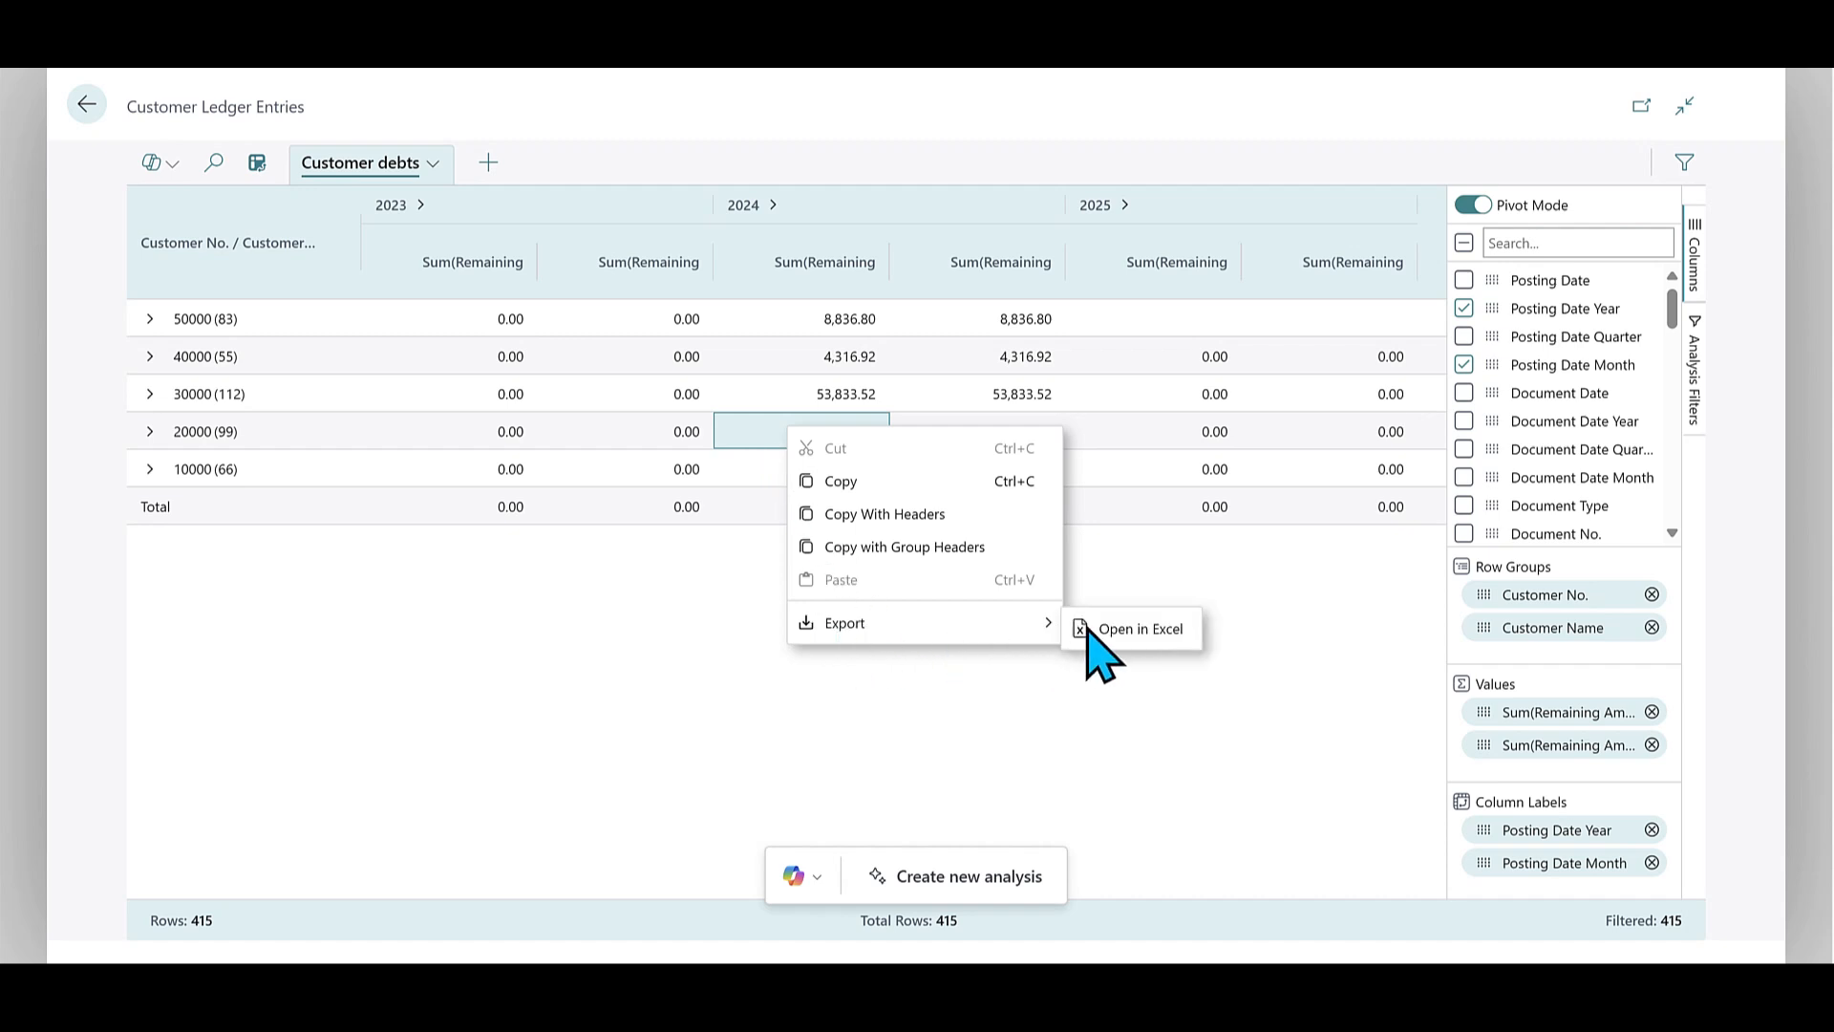
pyautogui.click(1141, 629)
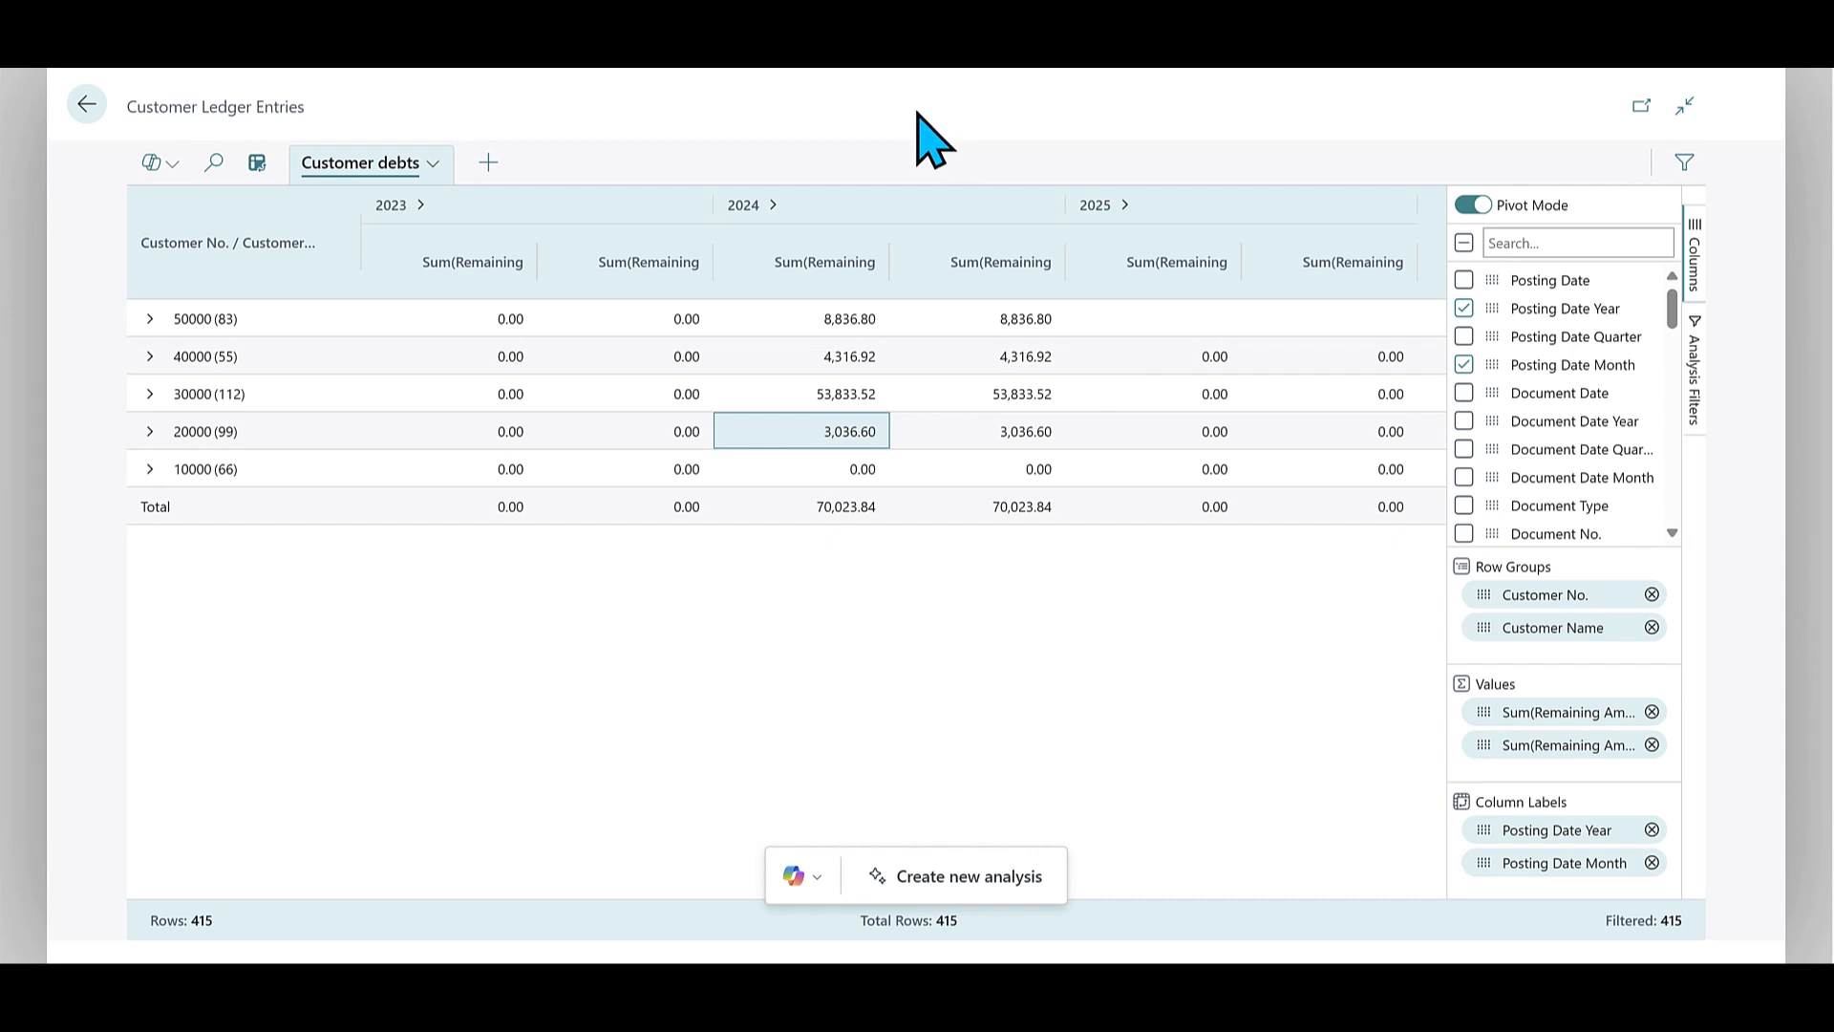
pyautogui.moveTo(439, 187)
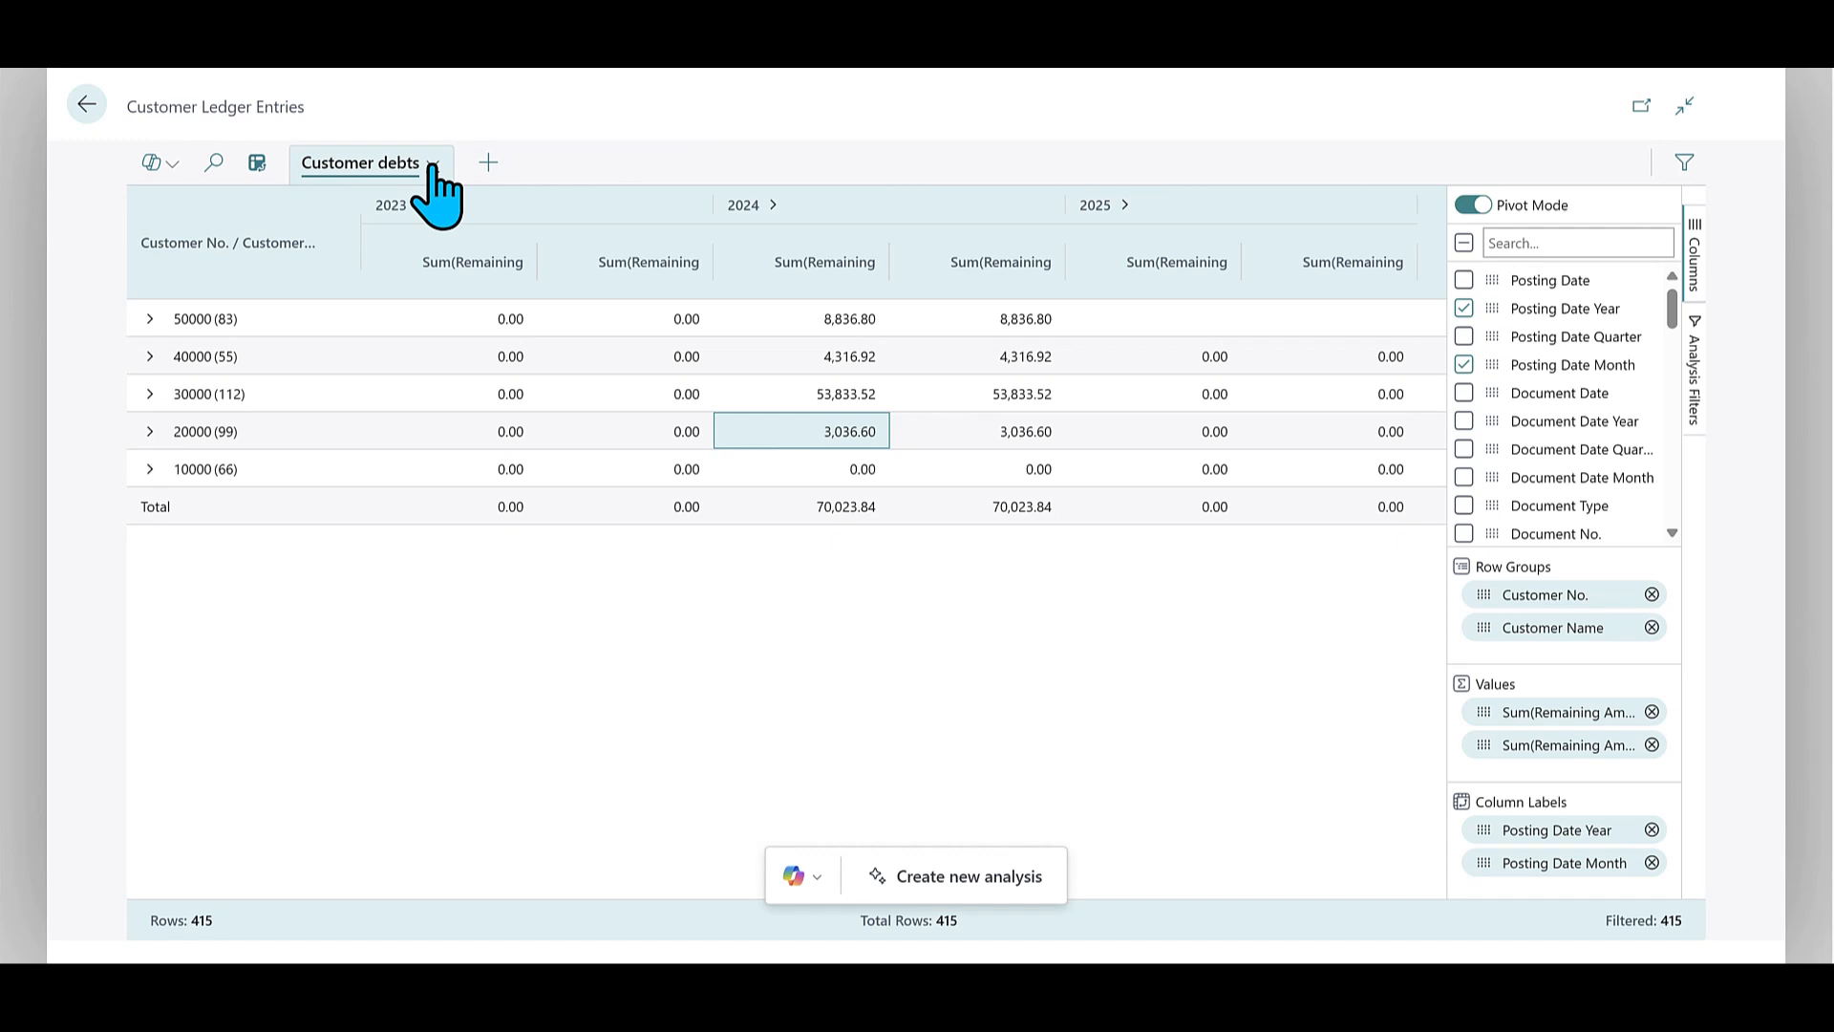
# Export the Customer debts analysis tab to Excel from its dropdown
pyautogui.click(432, 162)
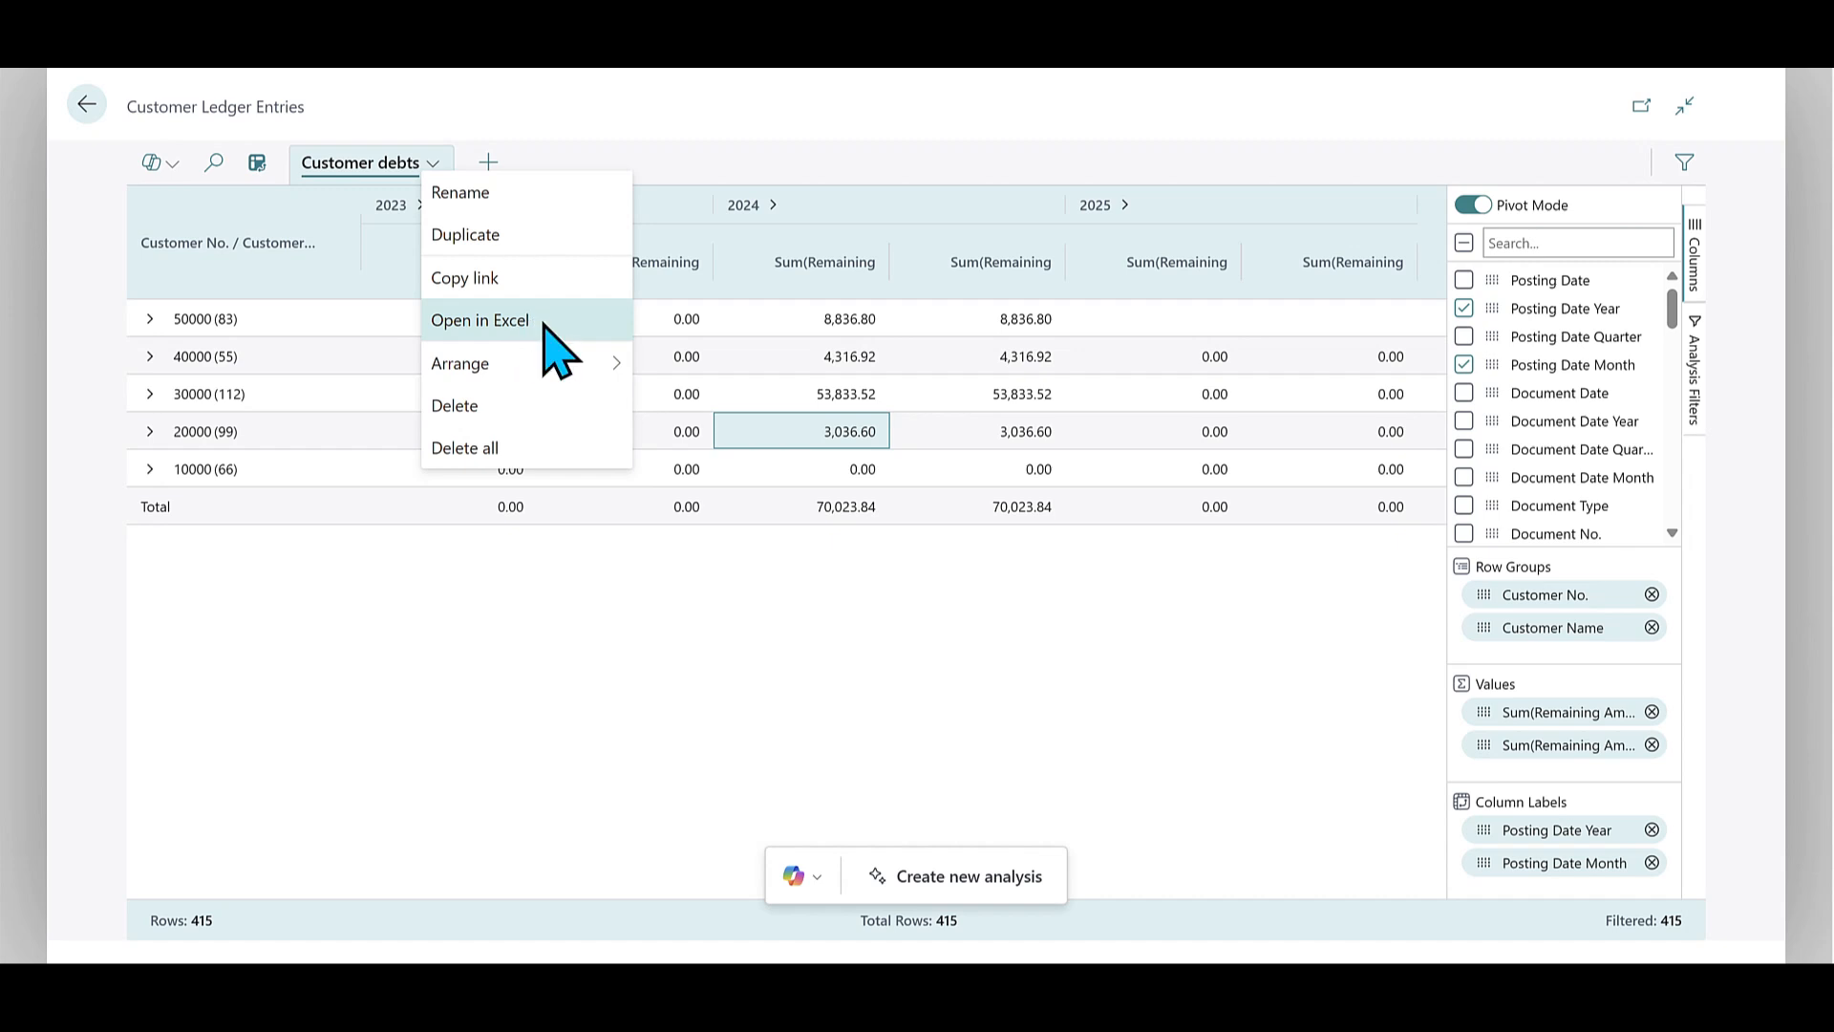
pyautogui.click(479, 319)
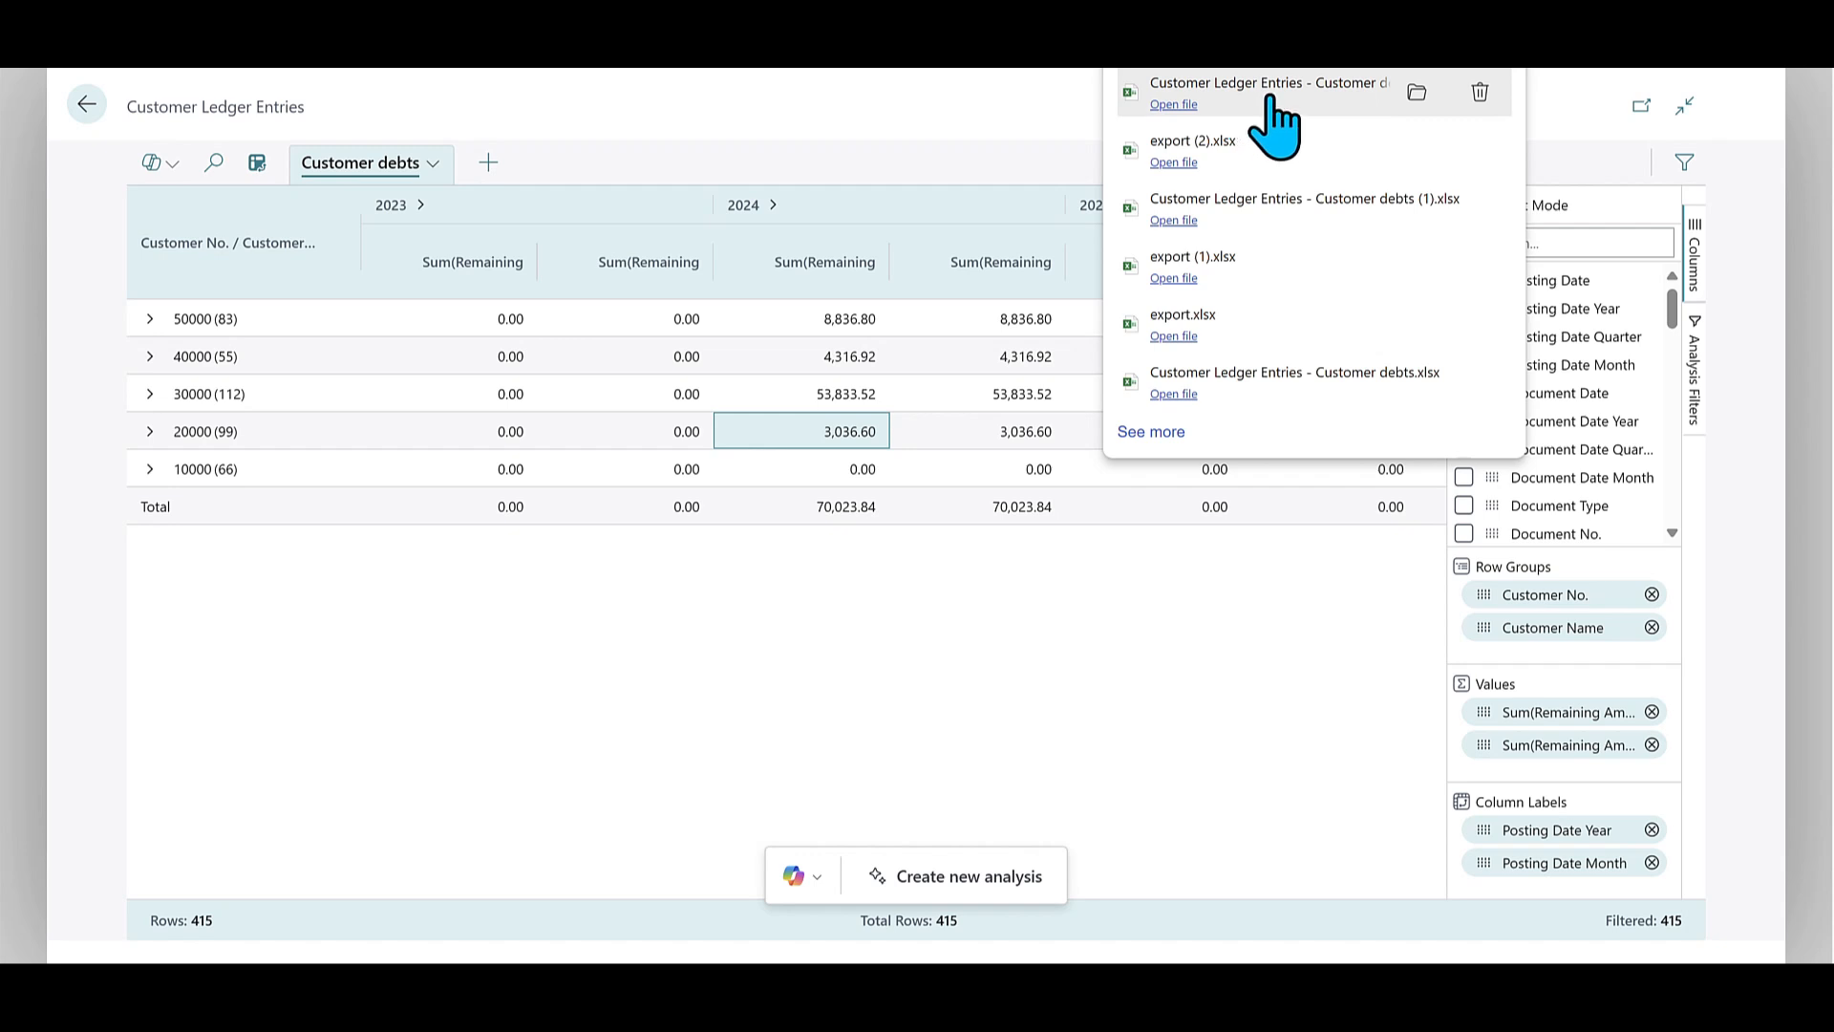
pyautogui.moveTo(1257, 123)
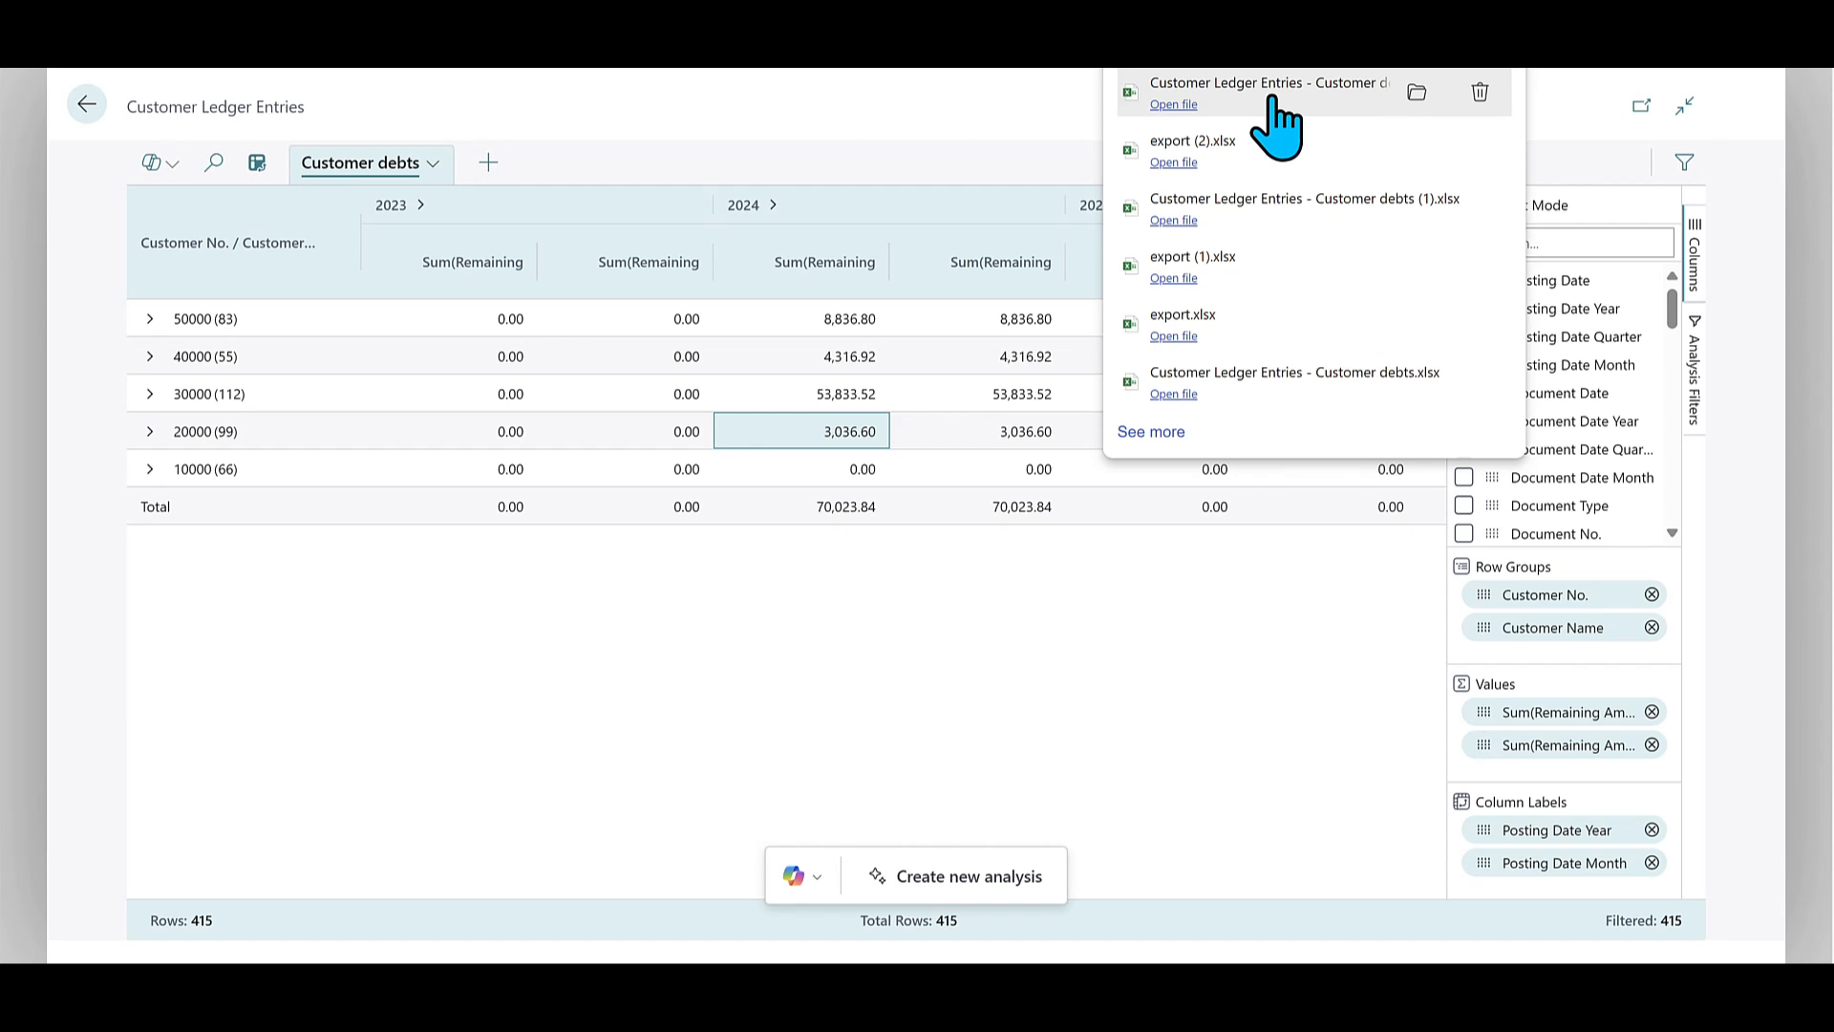
pyautogui.moveTo(1343, 120)
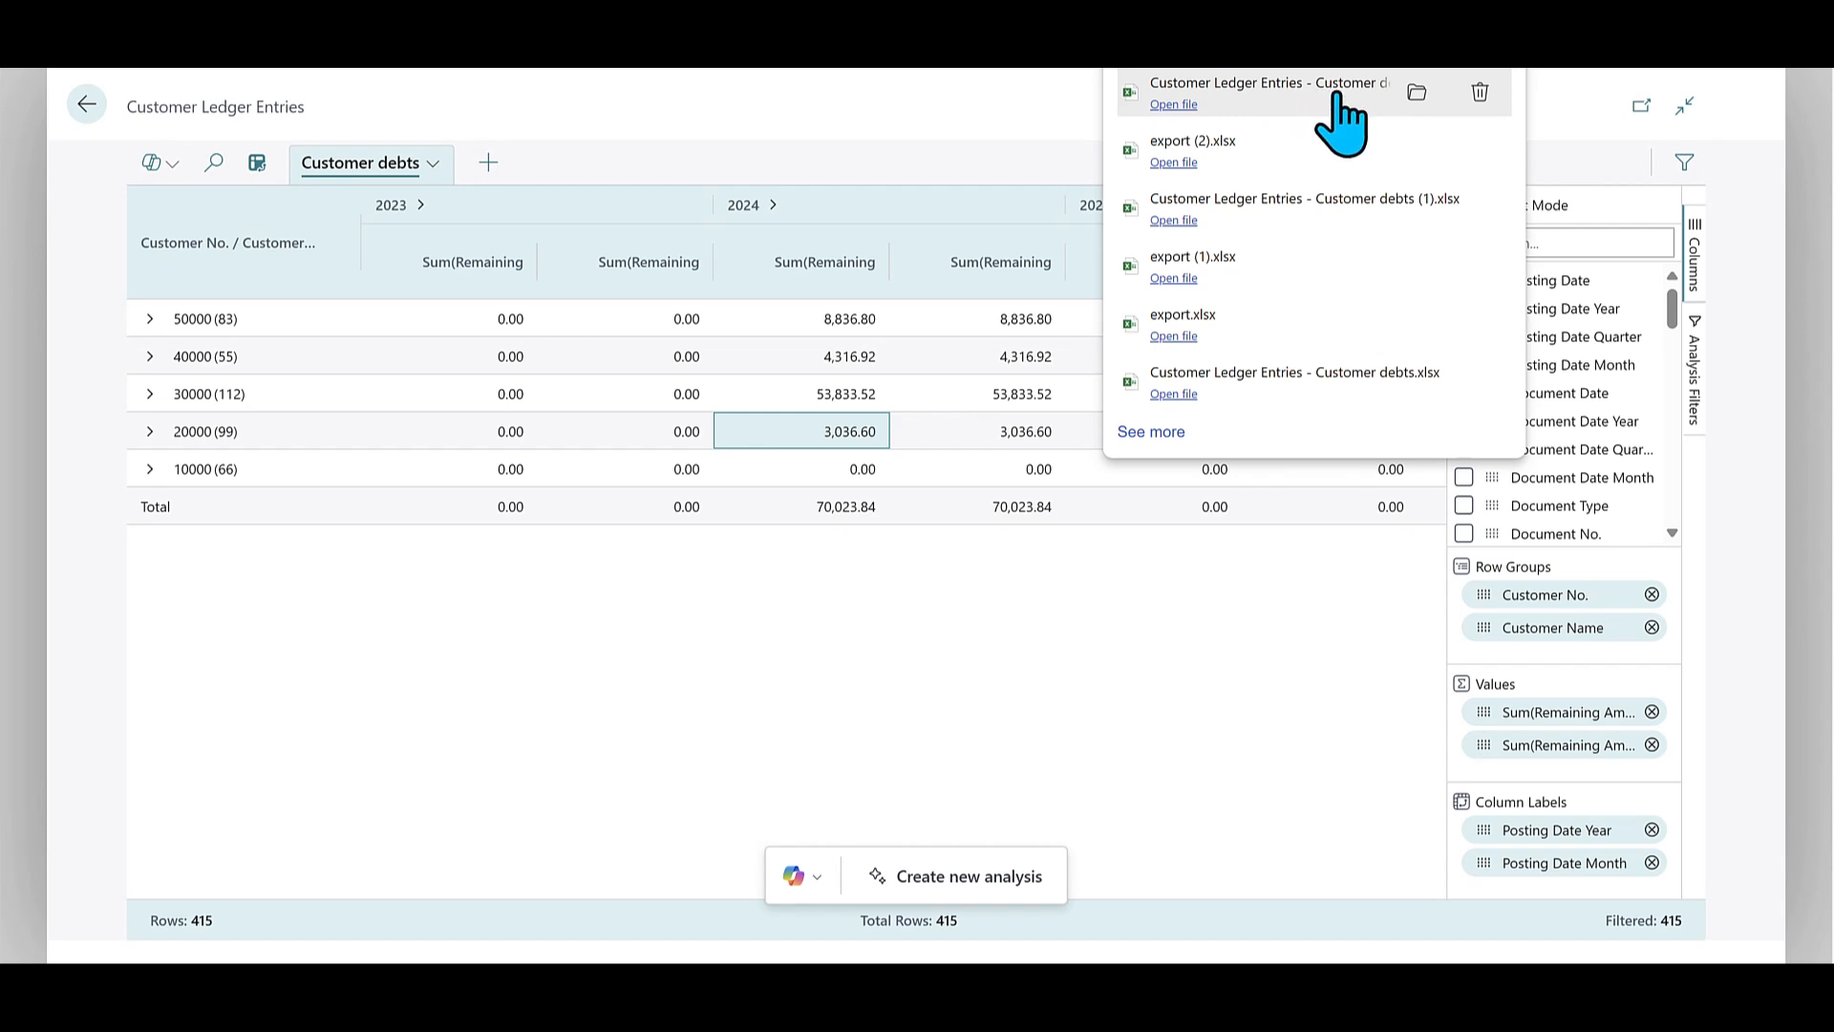
pyautogui.moveTo(1230, 111)
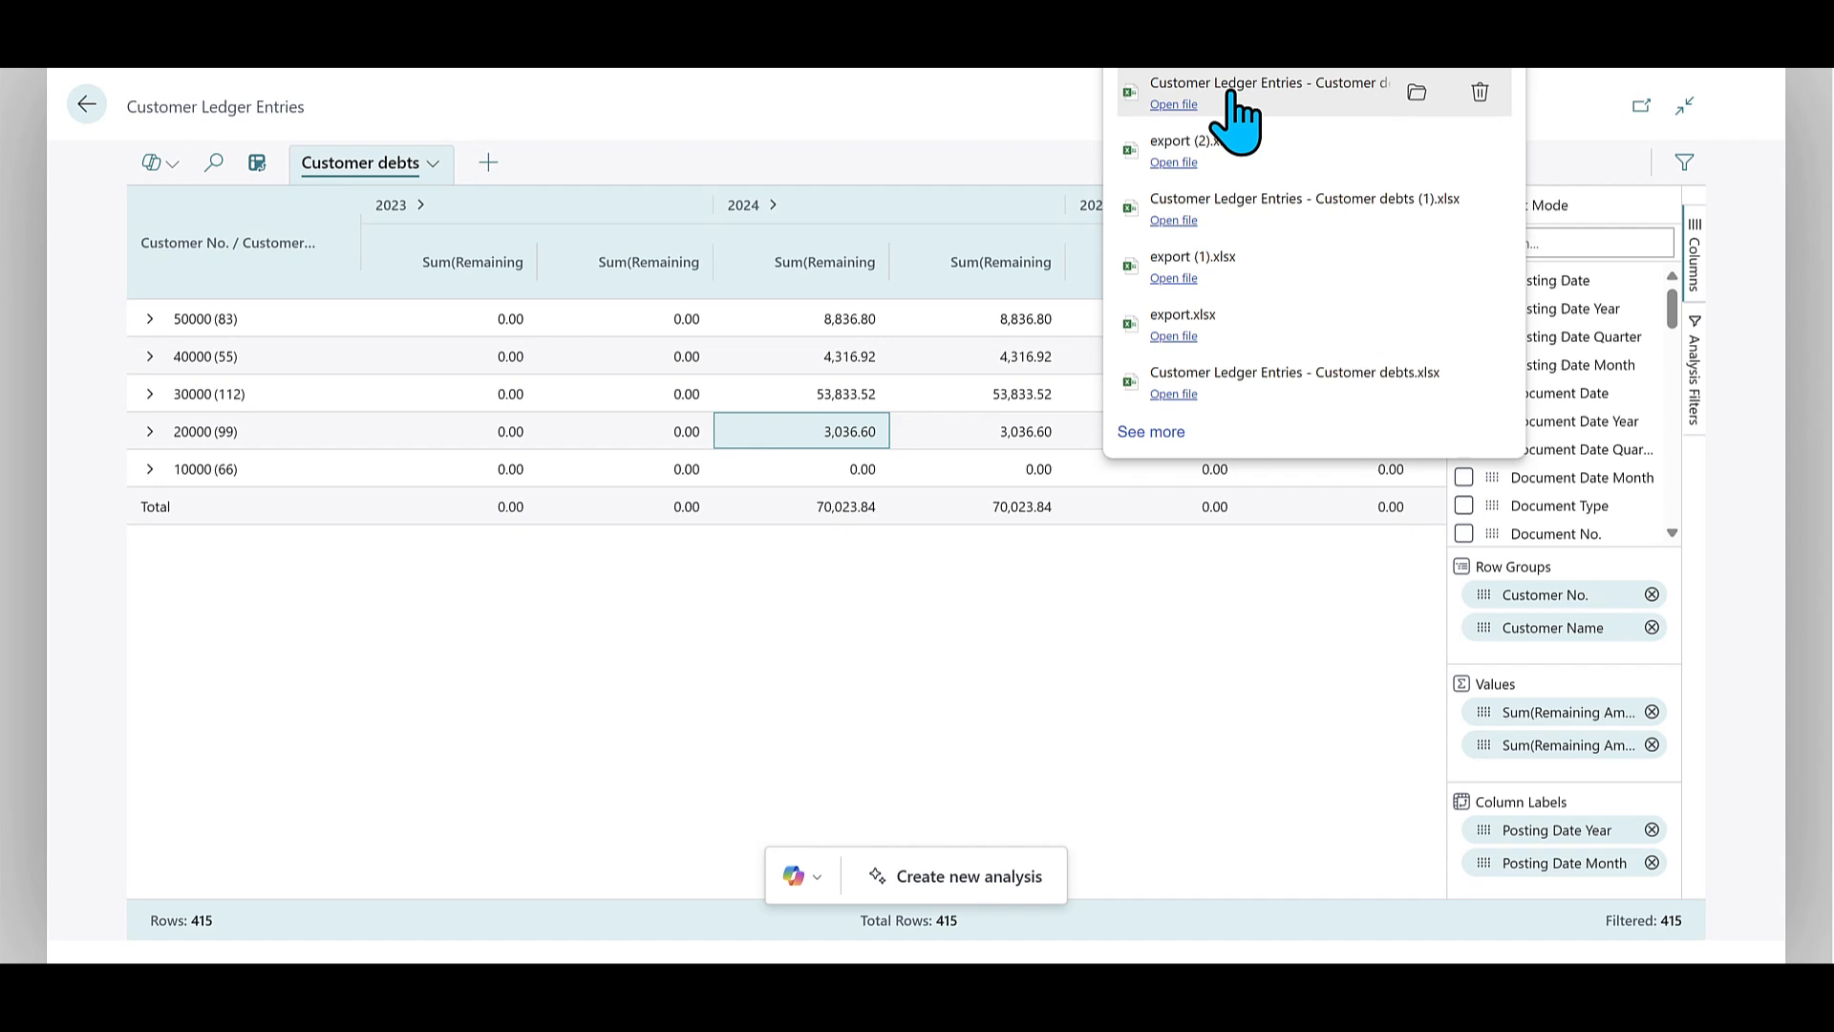
# Open 'Customer Ledger Entries - Customer debts (2).xlsx' from the browser downloads
pyautogui.click(1172, 104)
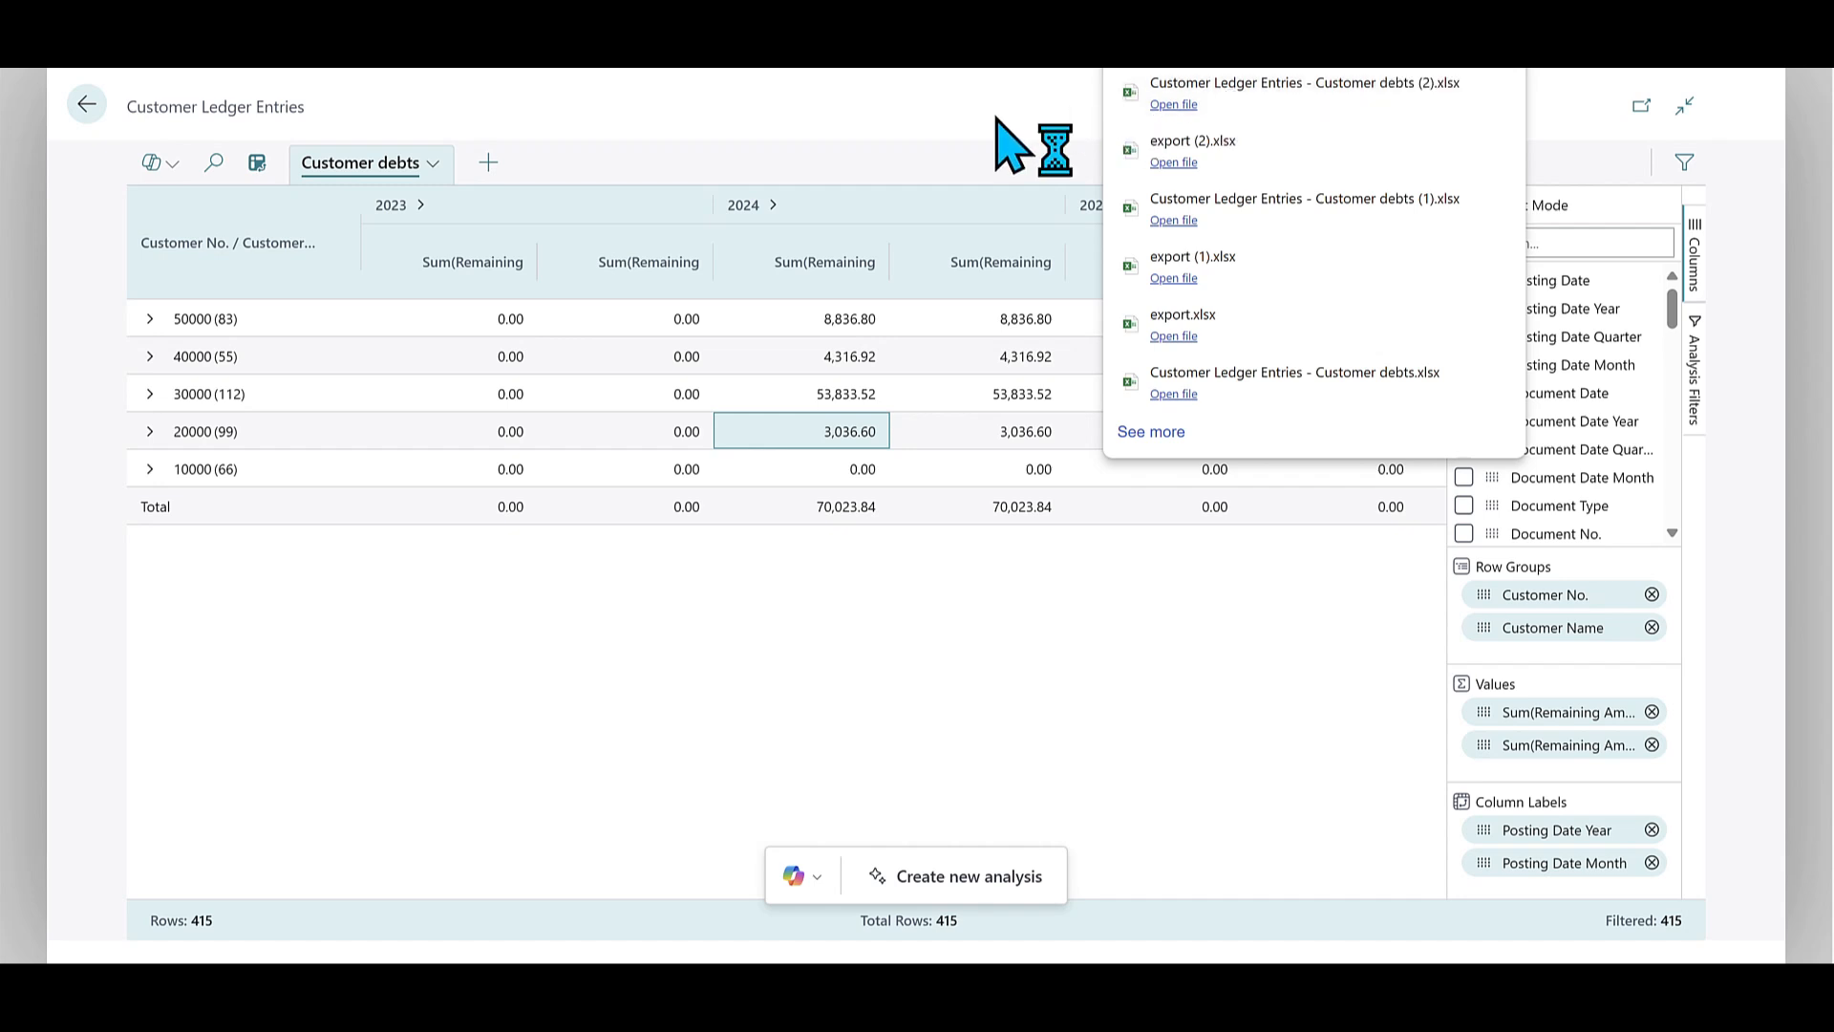
pyautogui.click(1173, 105)
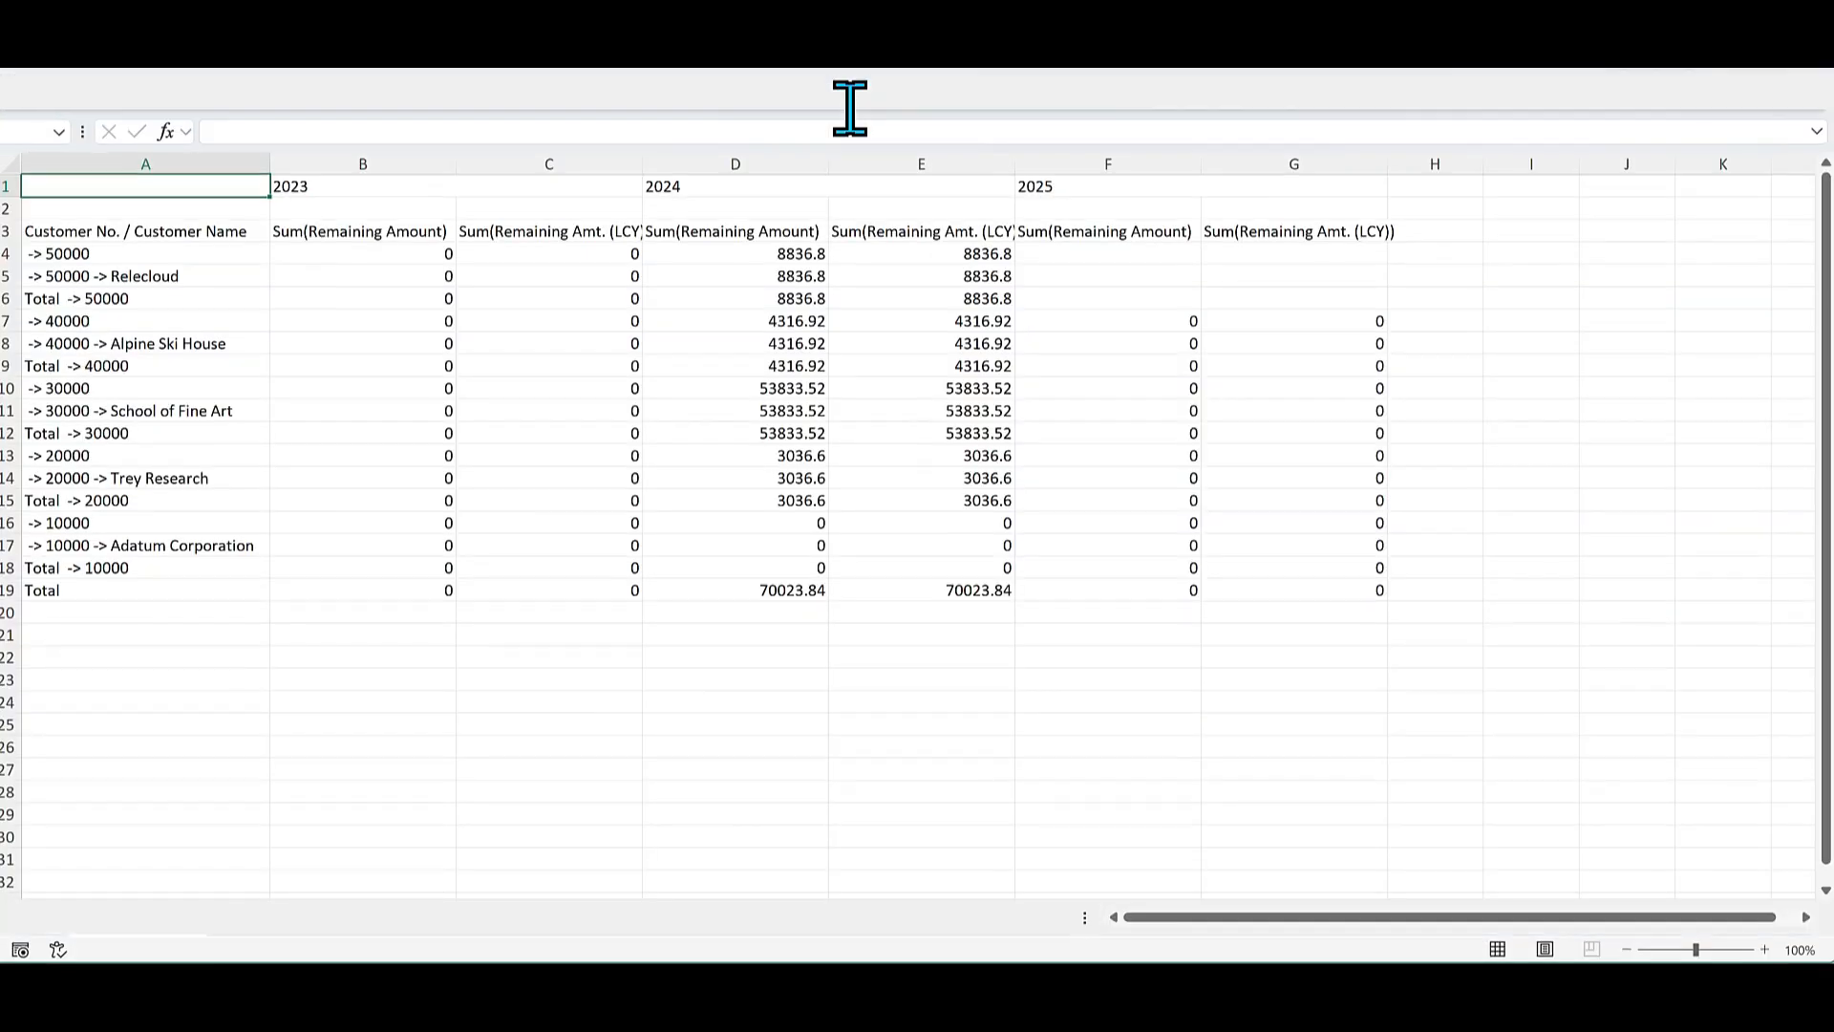